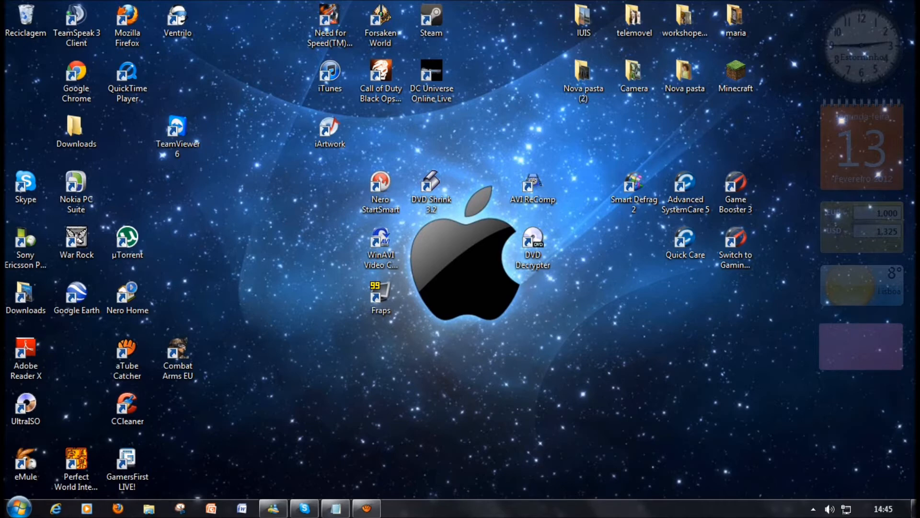
# Launch DVD Decrypter and rip the disc to C:\DVDVolume\VIDEO_TS\ with all 21 files
pyautogui.click(531, 241)
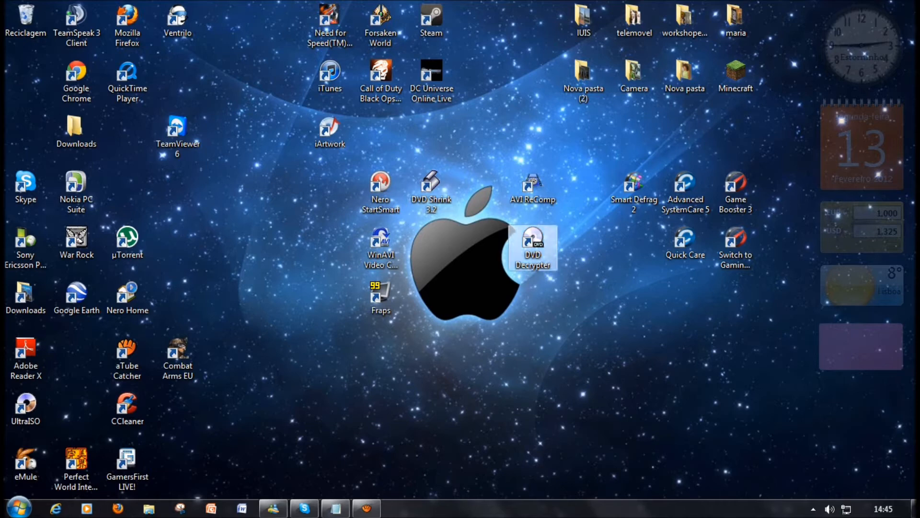
pyautogui.doubleClick(533, 243)
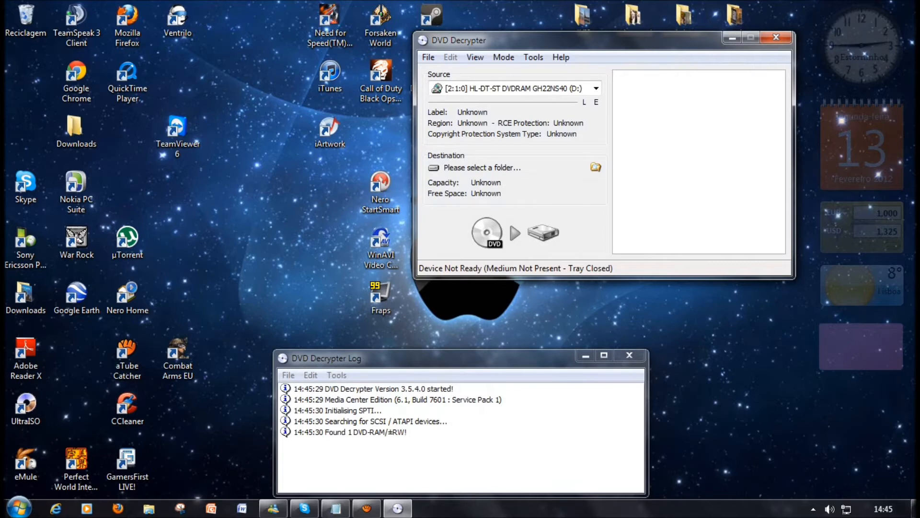
pyautogui.click(542, 232)
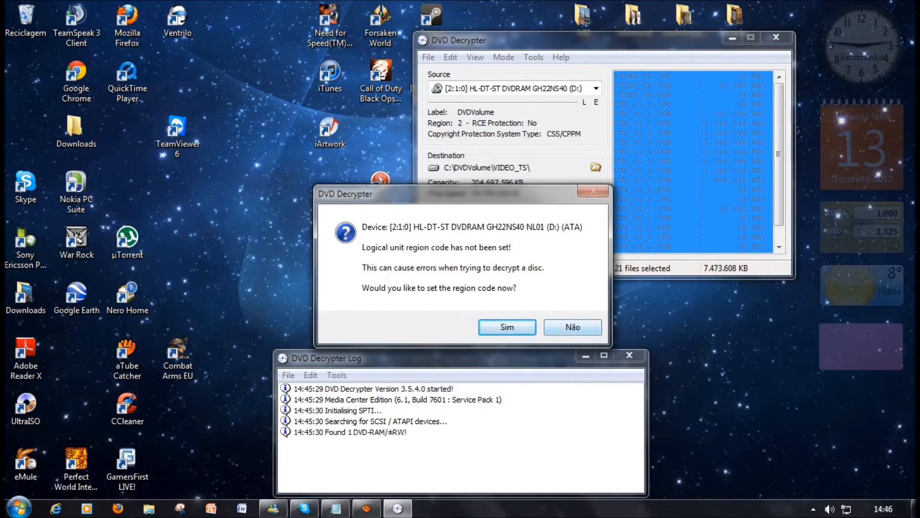
# Decline setting the region code and accept the brute-force decryption warning
pyautogui.click(571, 327)
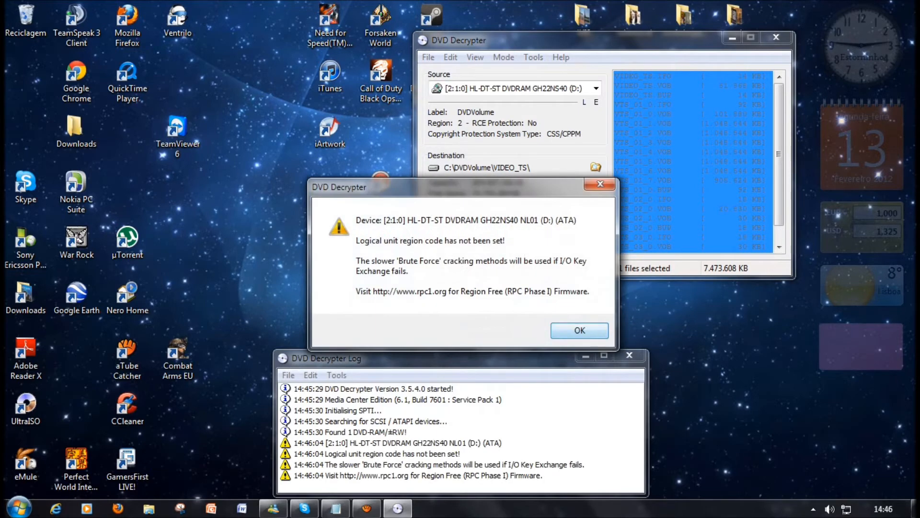
pyautogui.click(578, 329)
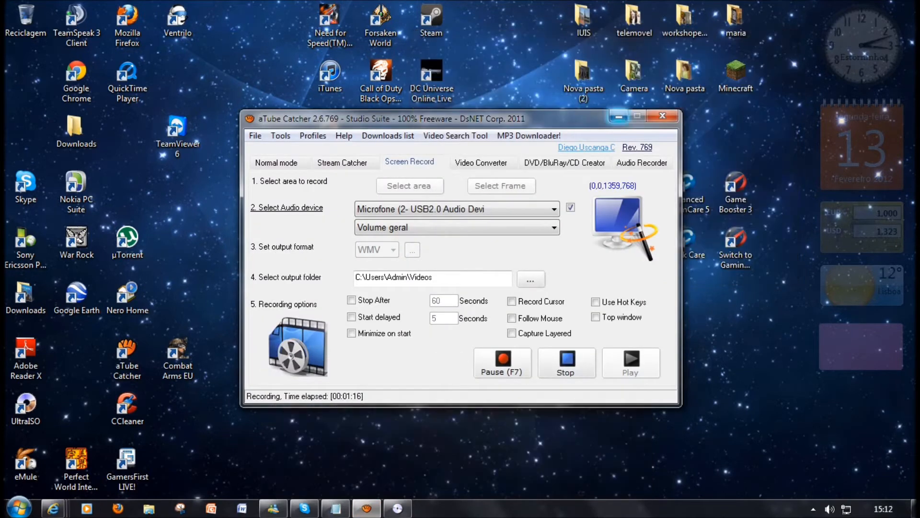
pyautogui.moveTo(618, 116)
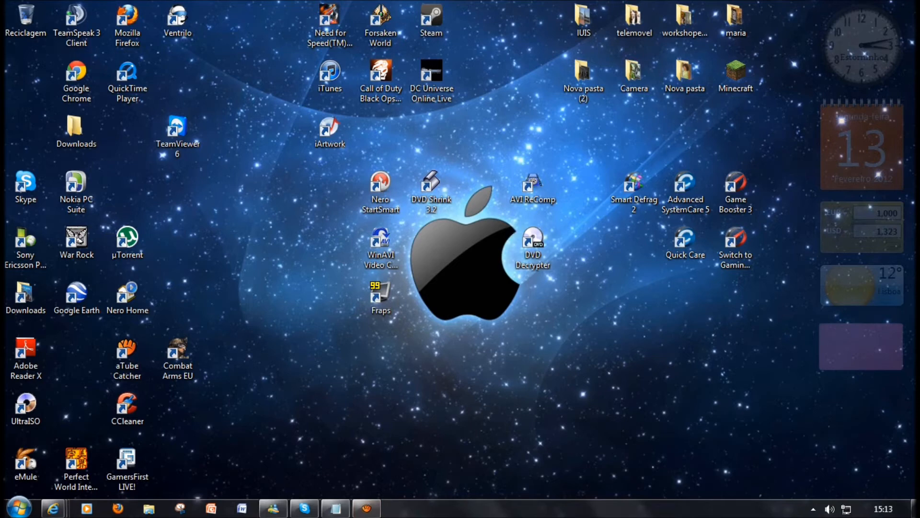
# Close the blank-DVD autoplay prompt and start DVD Shrink 3.2 from its desktop shortcut
pyautogui.click(431, 188)
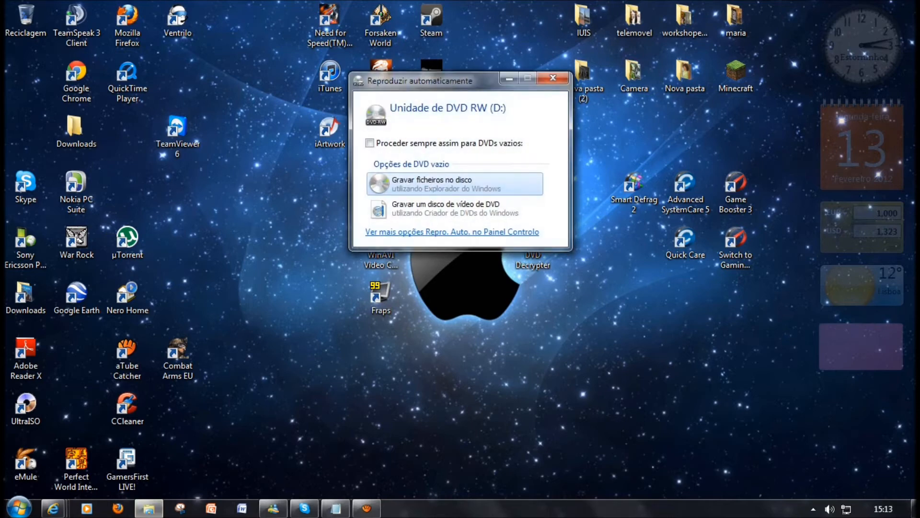
pyautogui.click(551, 77)
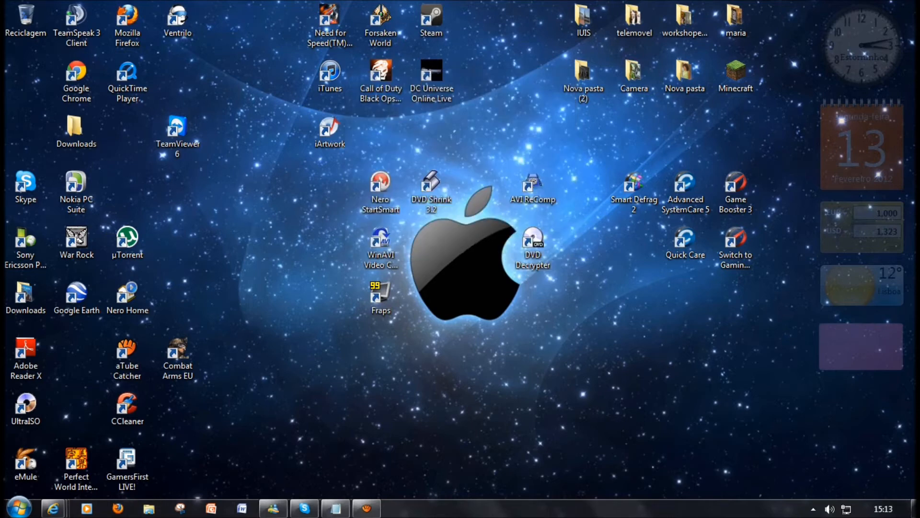
pyautogui.doubleClick(431, 185)
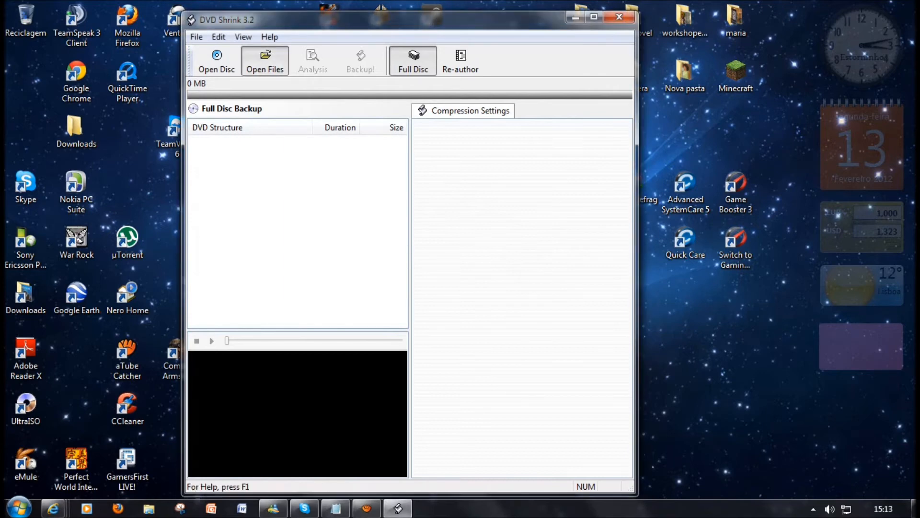
pyautogui.click(264, 60)
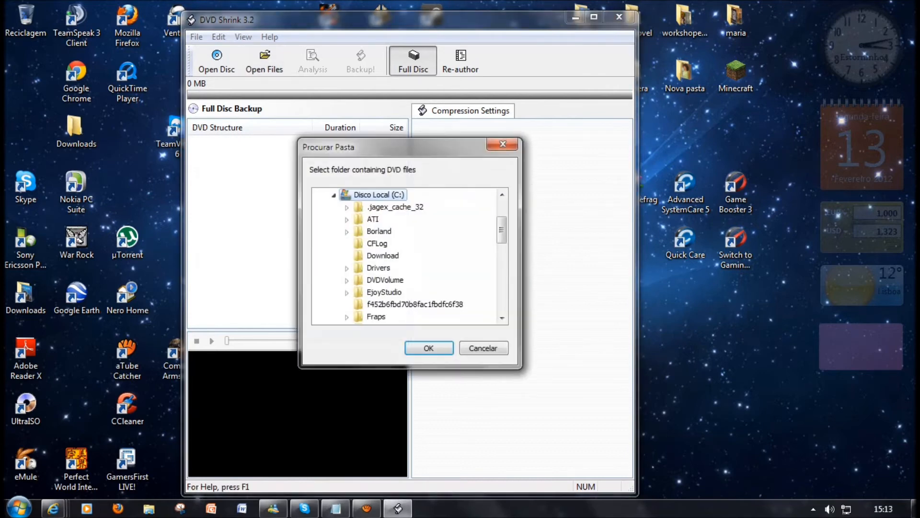
pyautogui.scroll(-3)
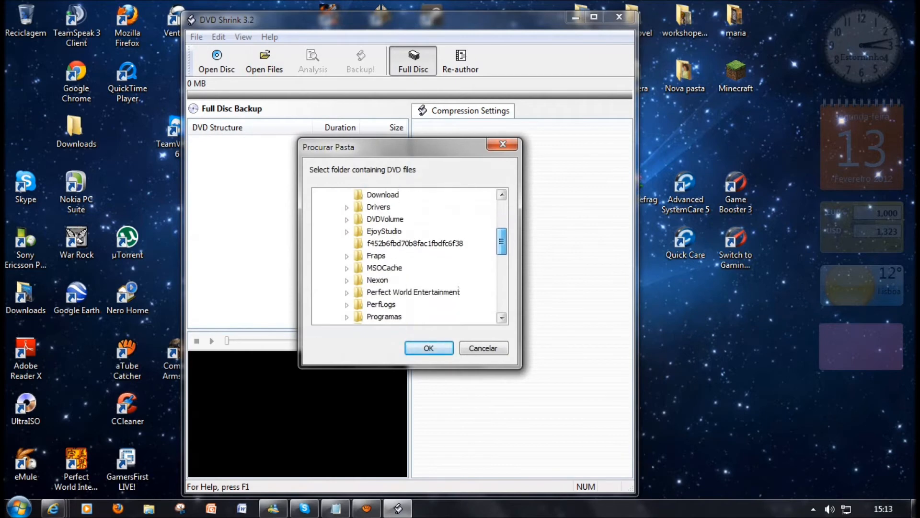
pyautogui.scroll(-3)
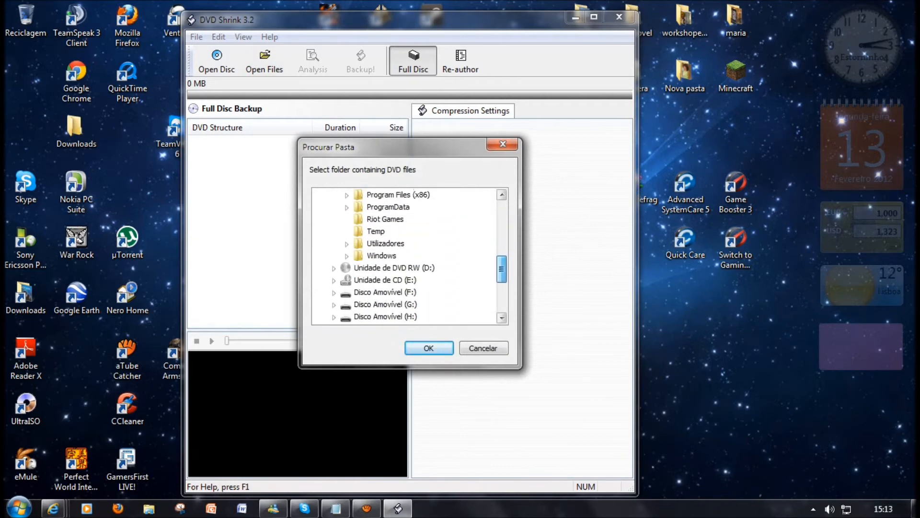
pyautogui.scroll(3)
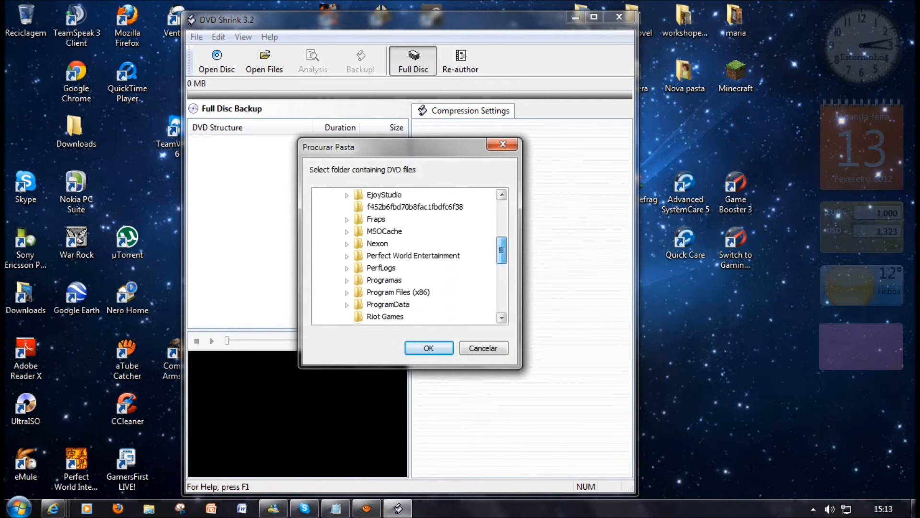
pyautogui.scroll(3)
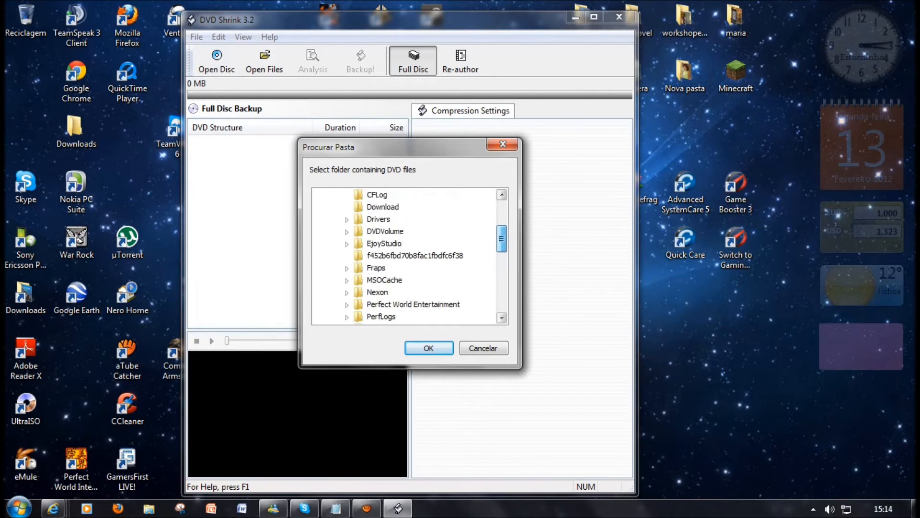
pyautogui.scroll(-3)
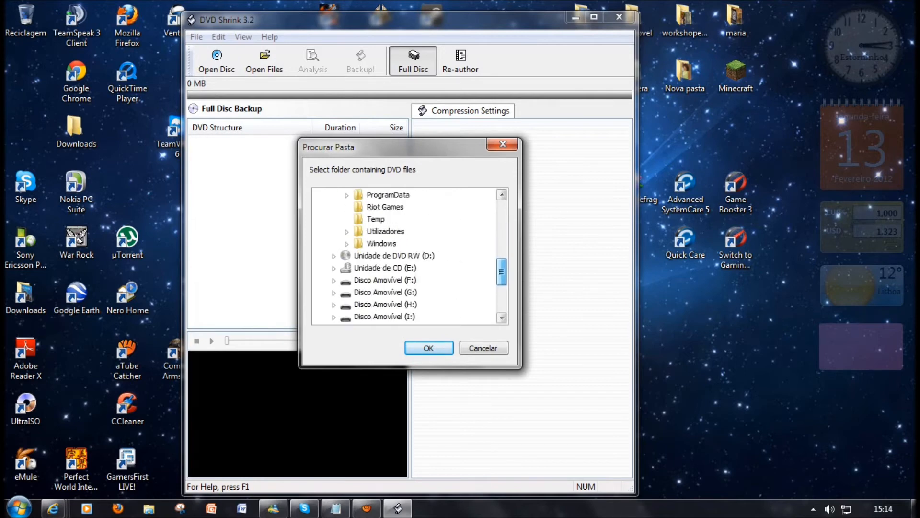
pyautogui.scroll(3)
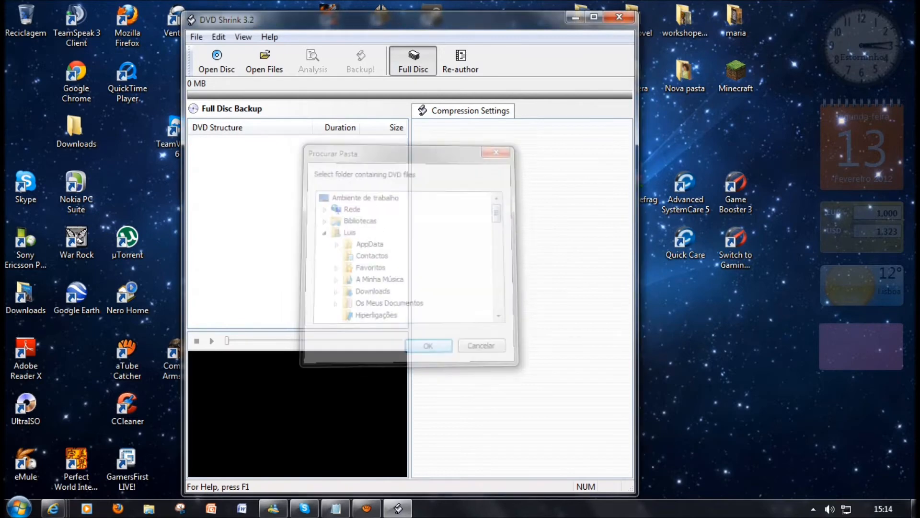
# Open Computador from the Start menu and scroll through the drive list
pyautogui.click(16, 505)
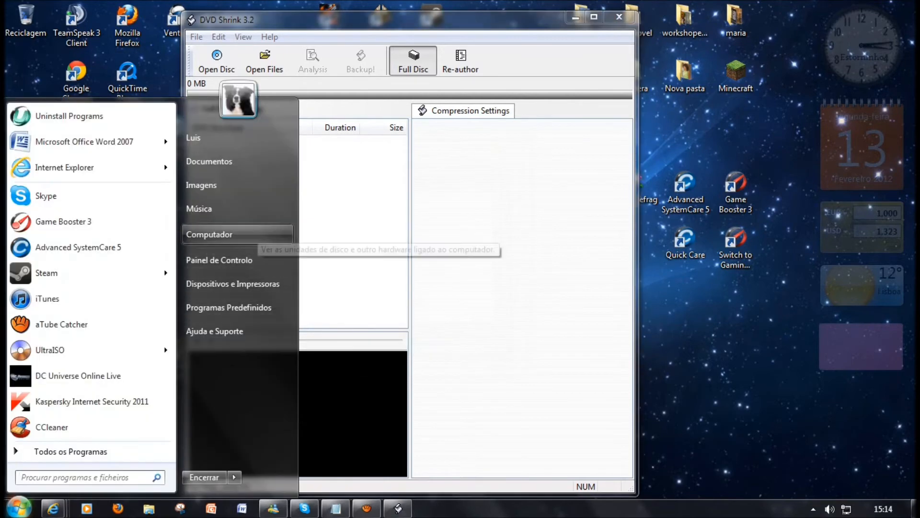
pyautogui.click(209, 234)
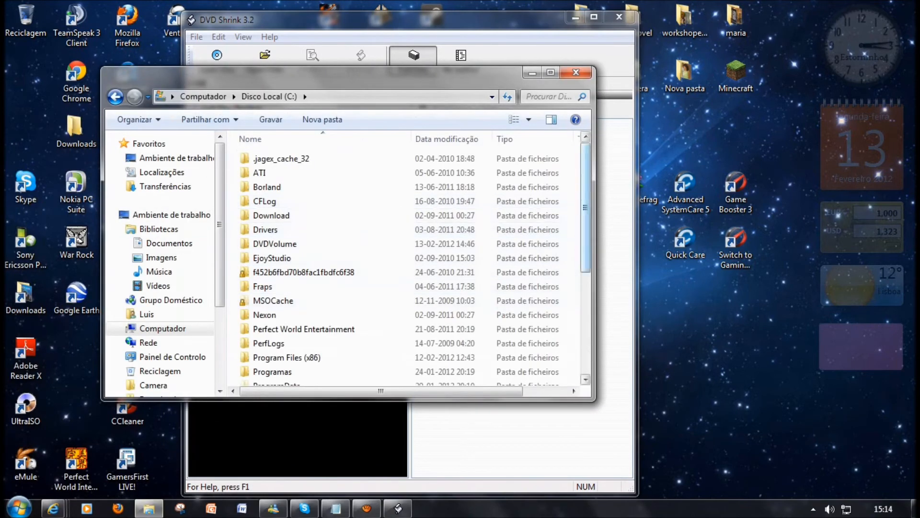
pyautogui.scroll(-3)
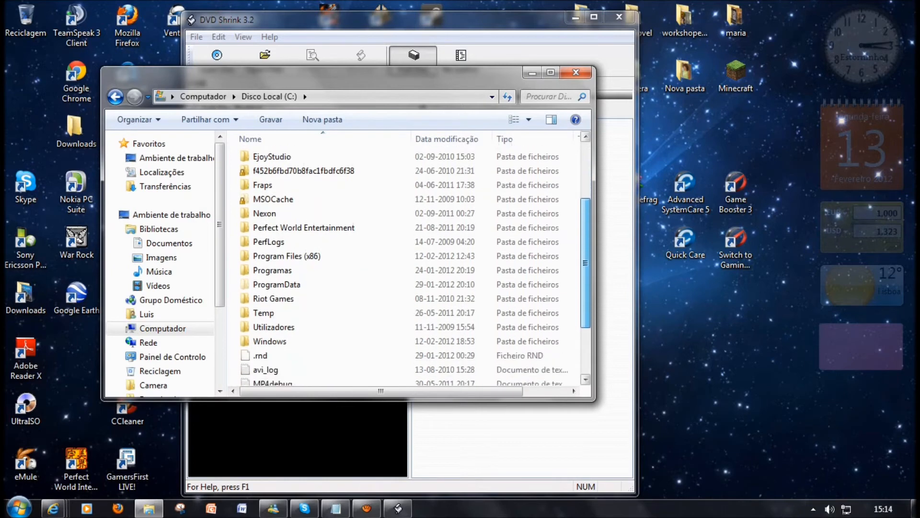
pyautogui.scroll(-3)
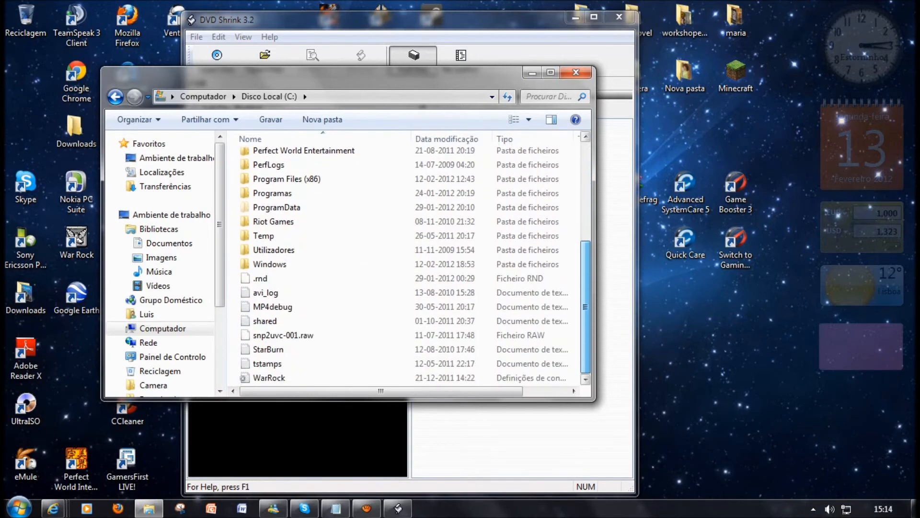
pyautogui.scroll(3)
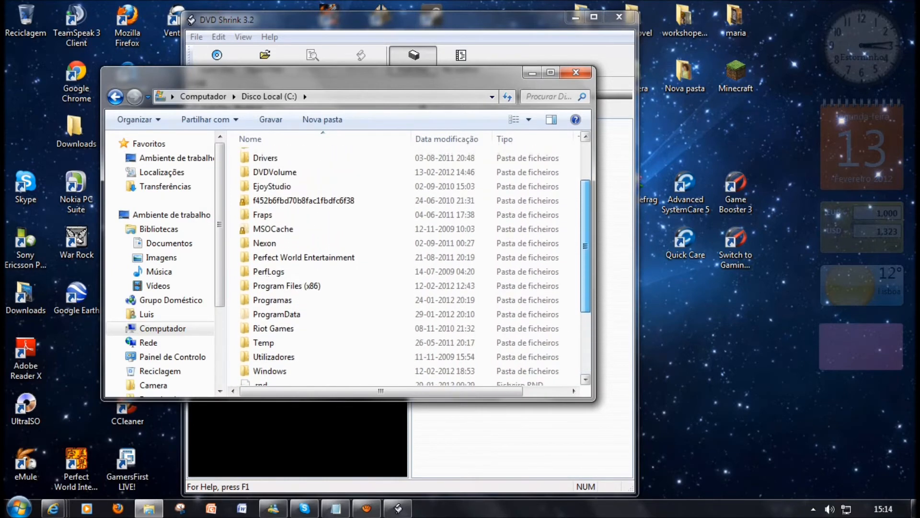
pyautogui.scroll(3)
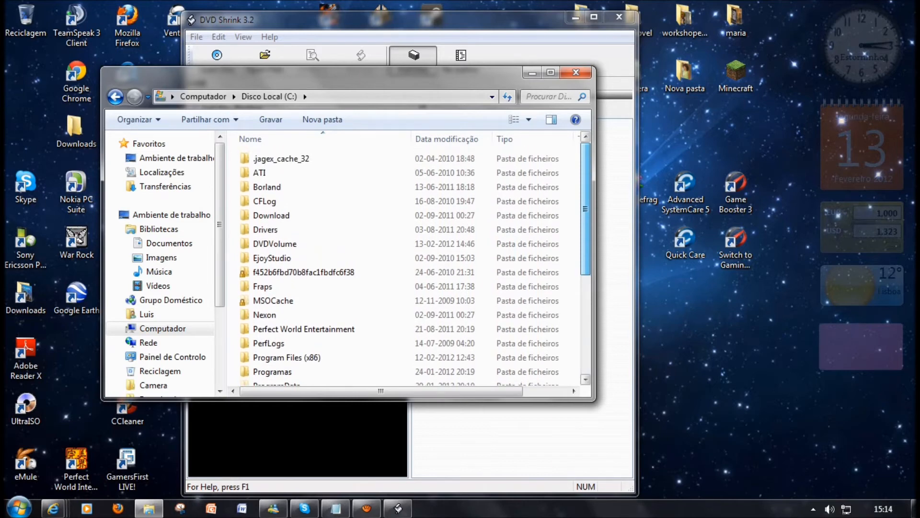
pyautogui.scroll(-3)
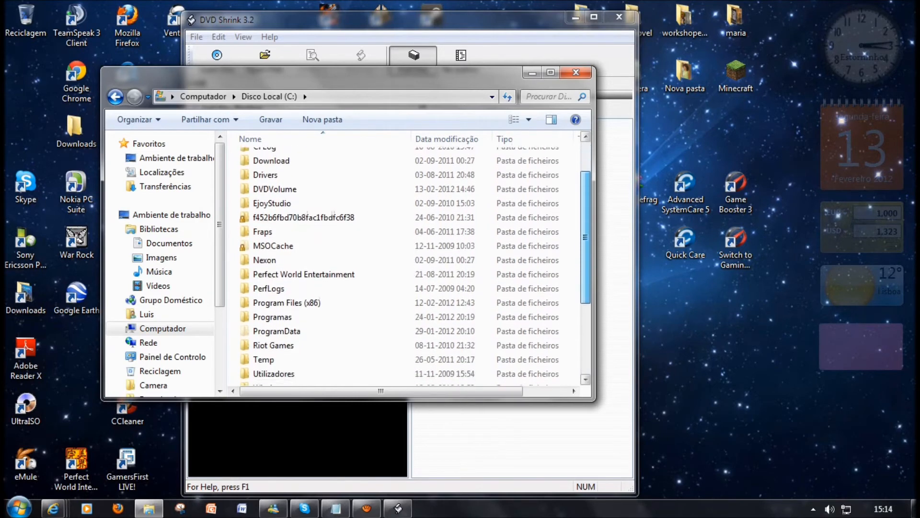
pyautogui.scroll(-3)
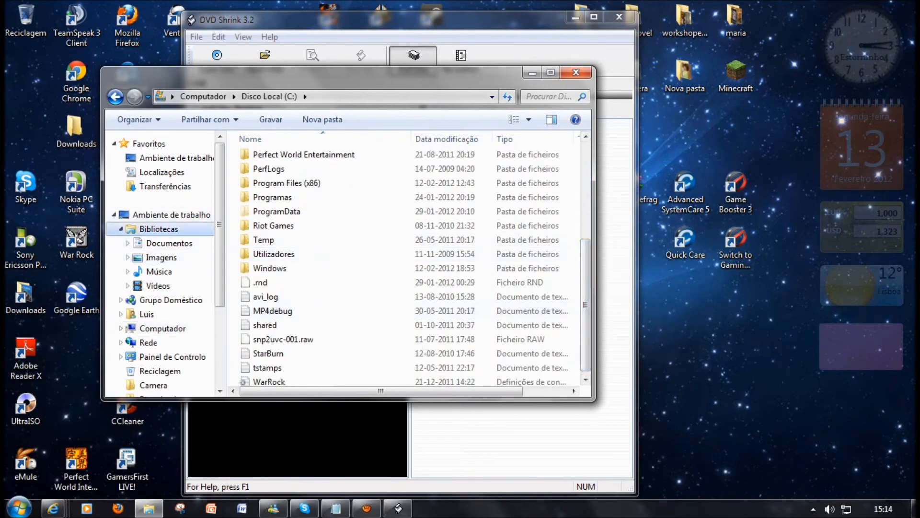
# Browse the Documentos, Imagens and Vídeos libraries, ending on the Vídeos contents
pyautogui.click(159, 229)
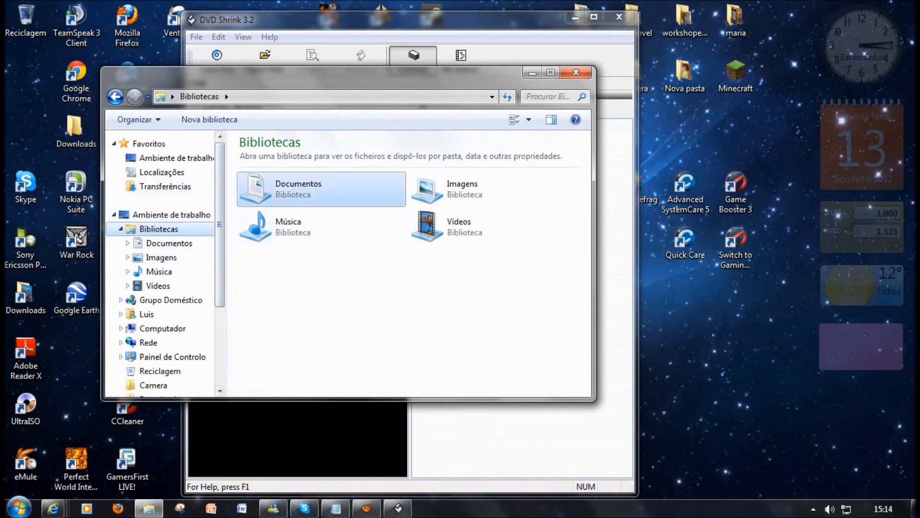
pyautogui.doubleClick(298, 188)
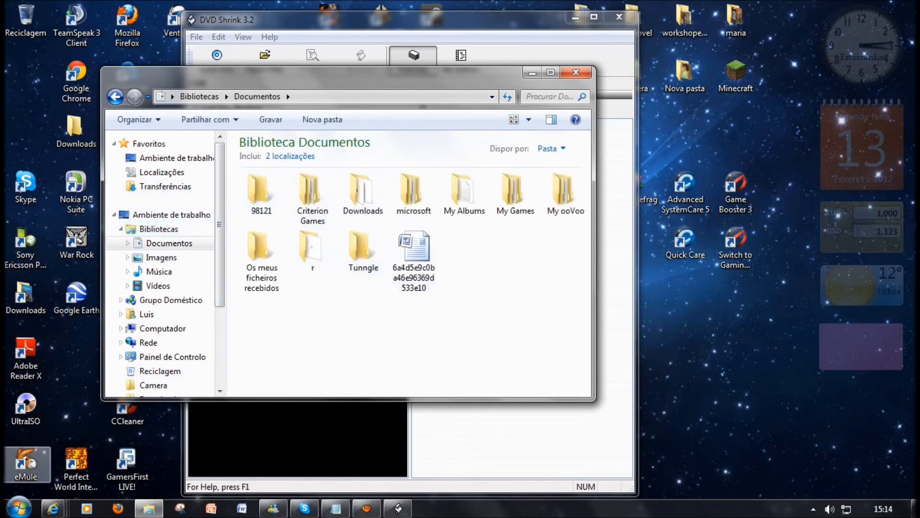
pyautogui.click(161, 257)
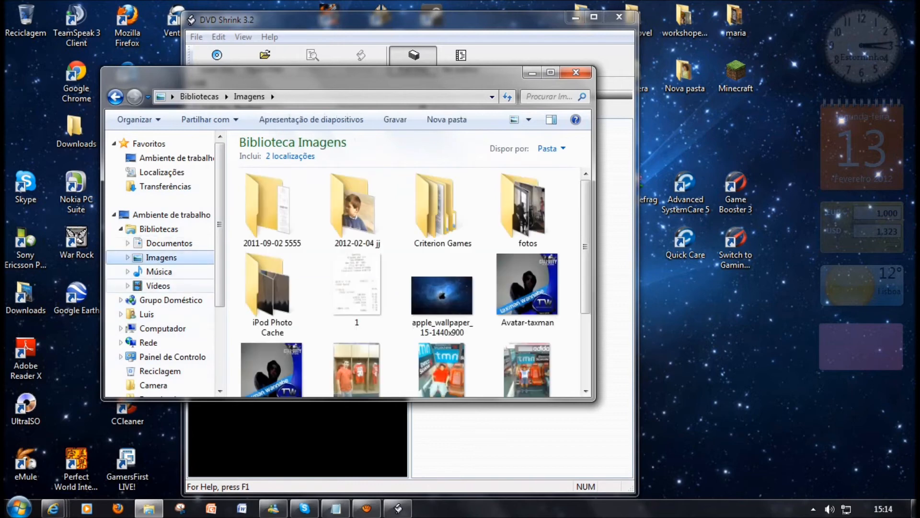
pyautogui.click(157, 285)
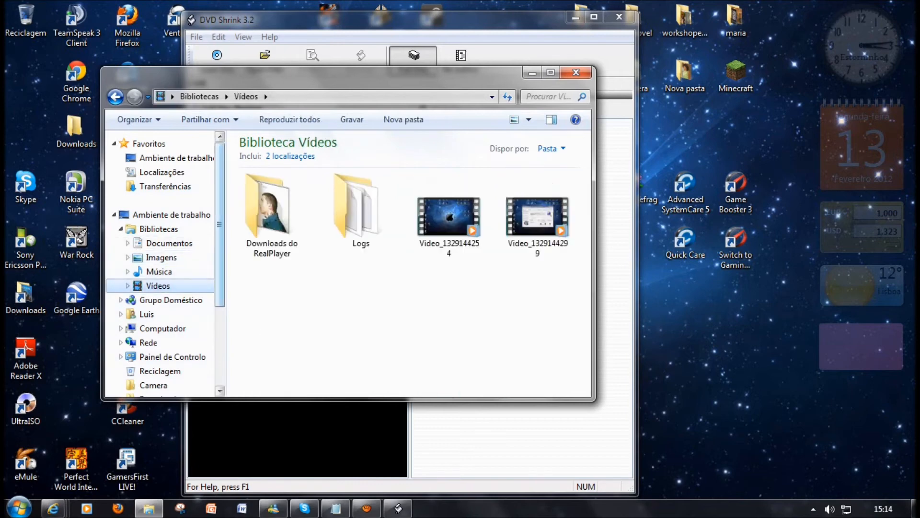
pyautogui.scroll(-3)
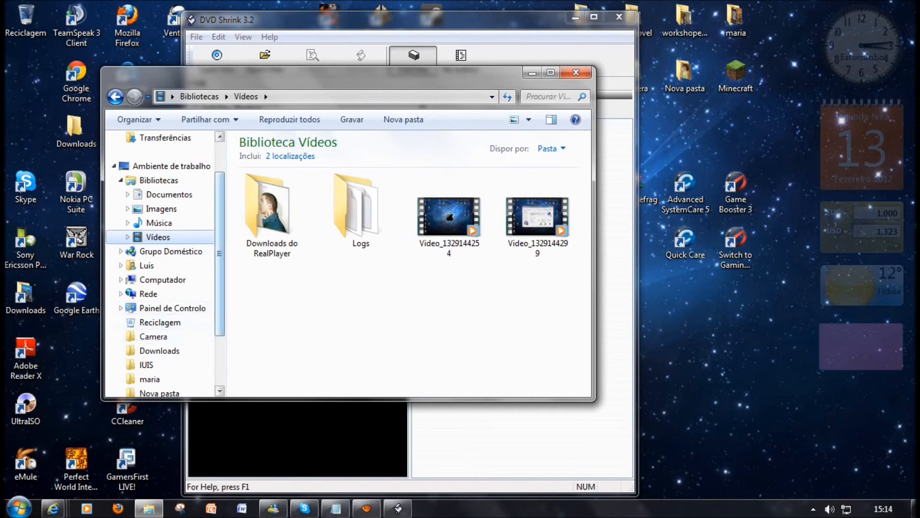
pyautogui.scroll(-3)
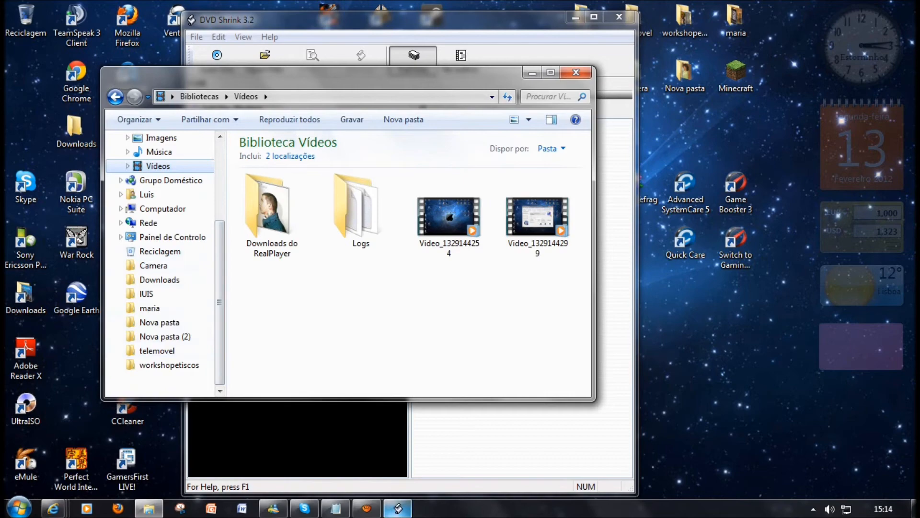
# Navigate Computador > Disco Local (C:) > DVDVolume to show the VIDEO_TS folder
pyautogui.click(163, 208)
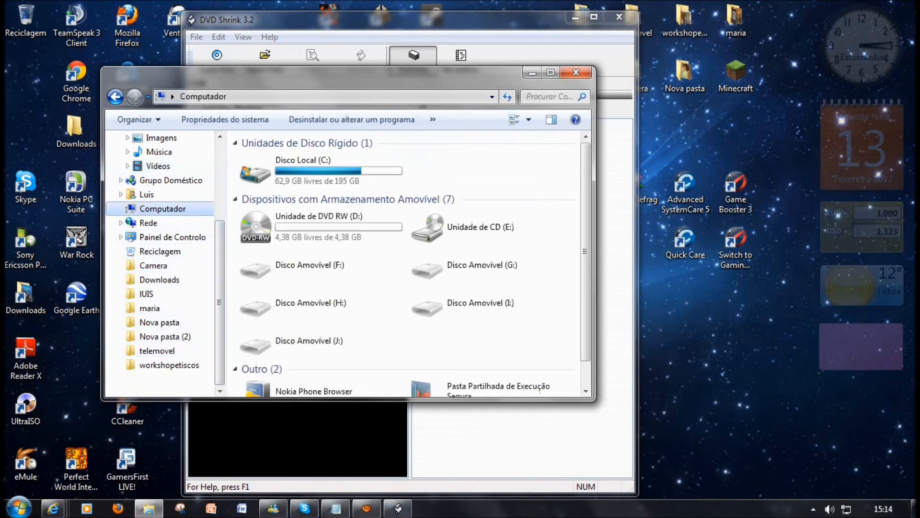
pyautogui.doubleClick(302, 170)
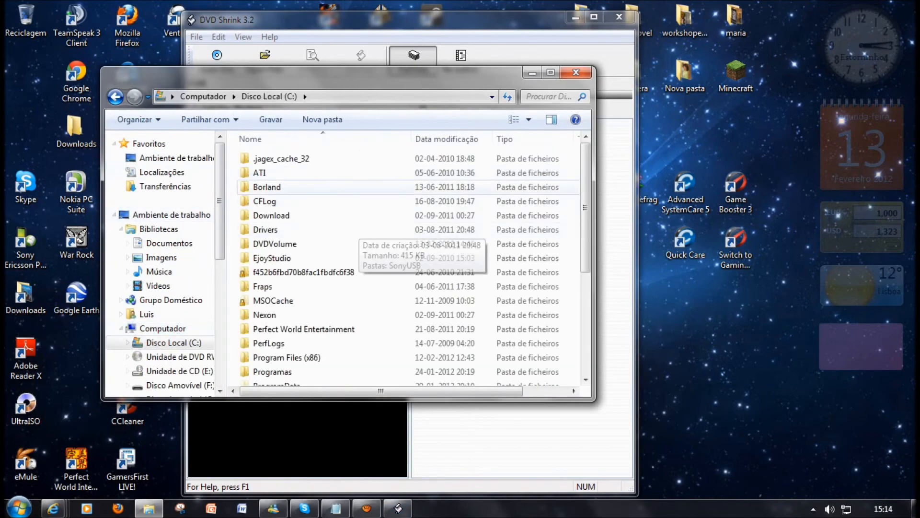
pyautogui.click(274, 243)
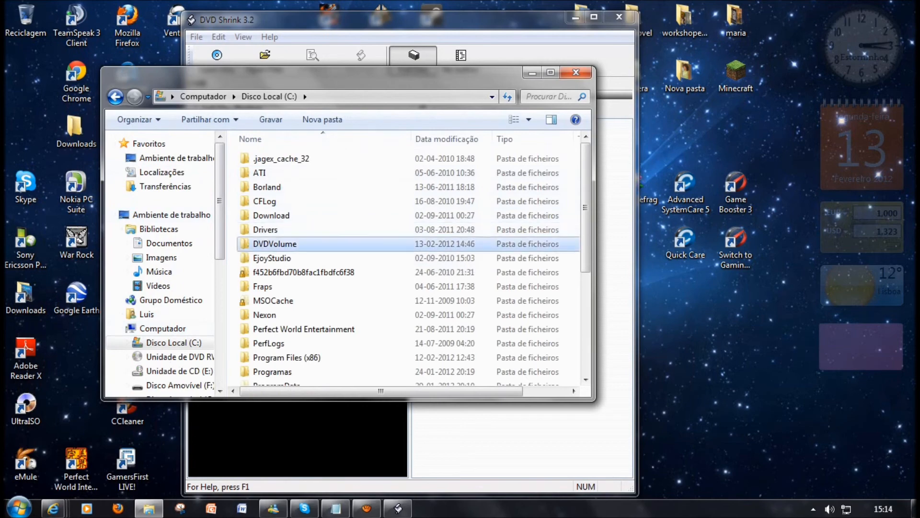
pyautogui.doubleClick(274, 243)
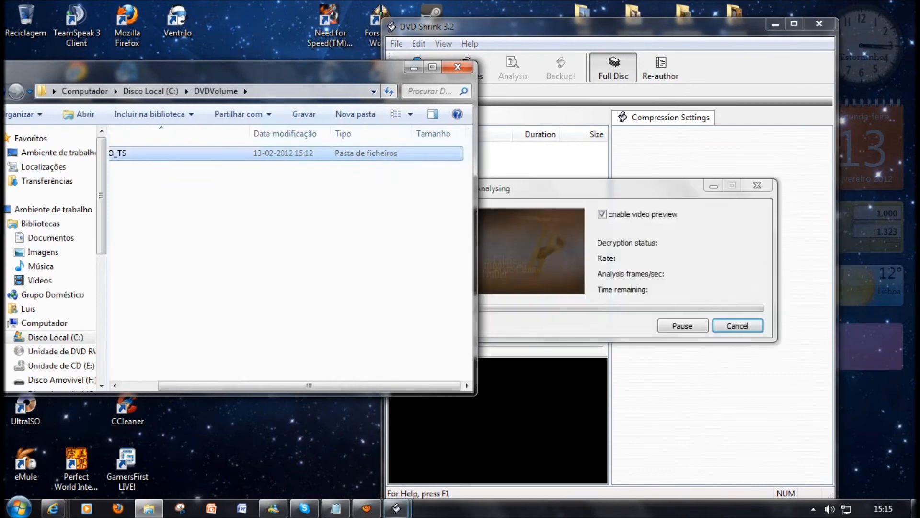
# Close Explorer while DVD Shrink finishes analysing DVDVOLUME (Menus, Main Movie, Extras, ~4,464 MB)
pyautogui.click(457, 66)
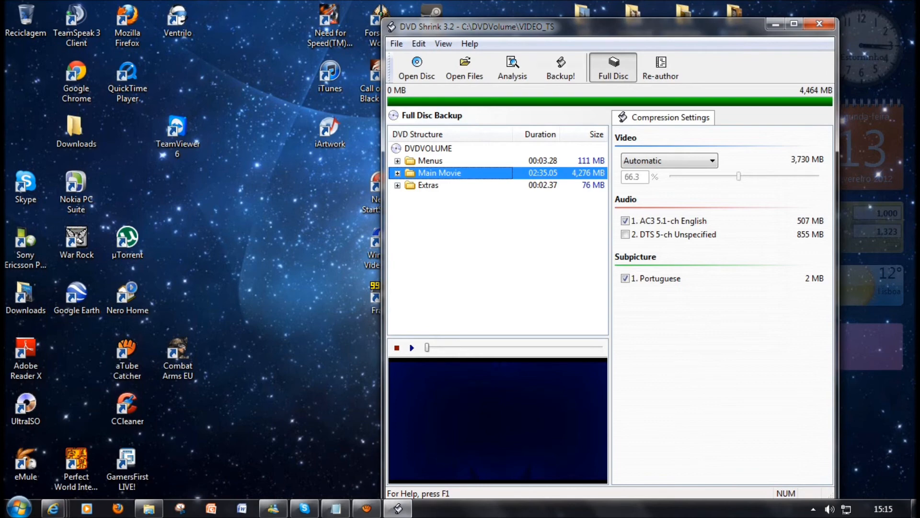
pyautogui.moveTo(560, 67)
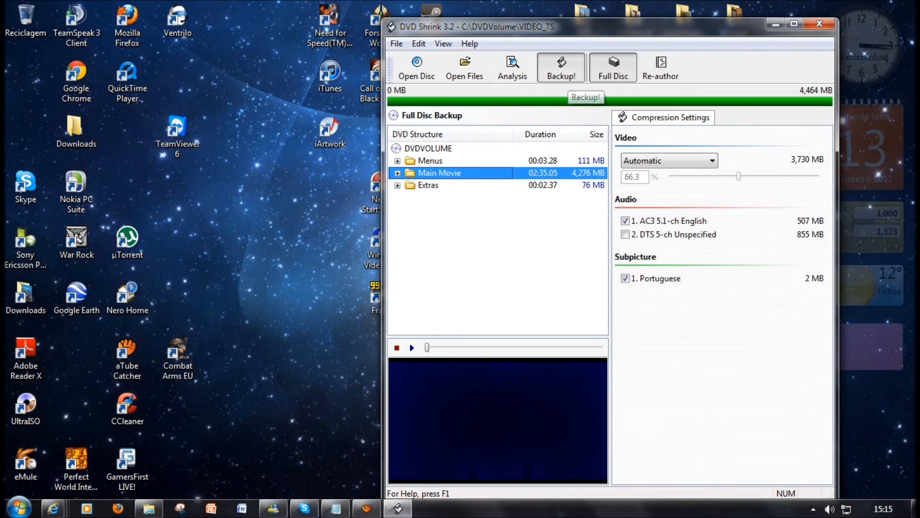
# Back up the disc to the DVD writer D: using C:\DVDVOLUME for temporary files
pyautogui.click(560, 66)
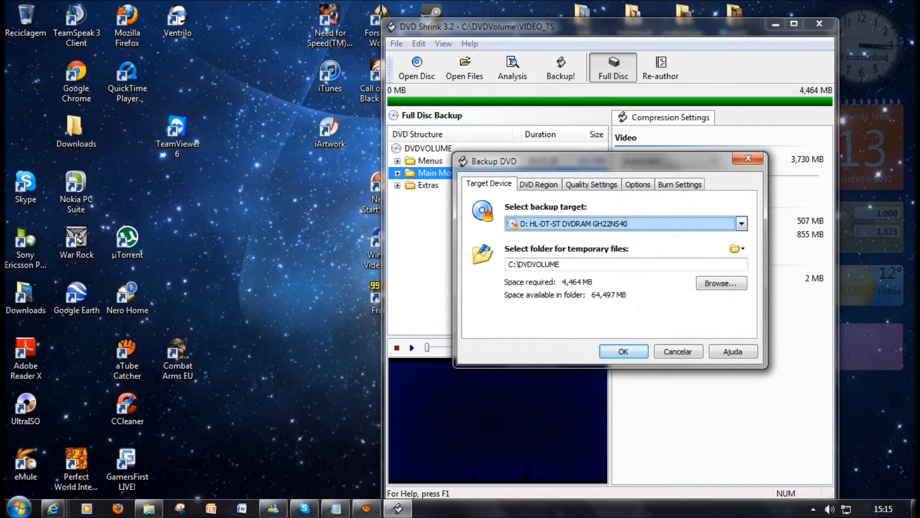
pyautogui.click(623, 351)
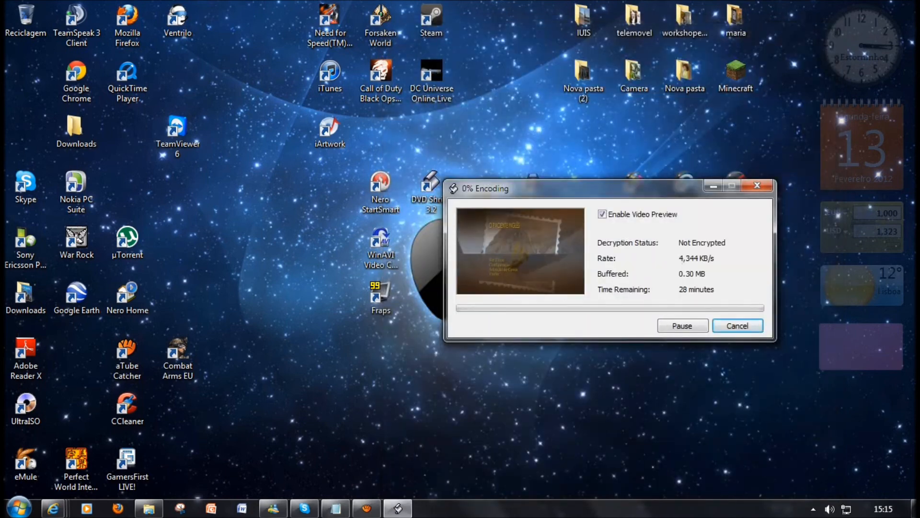